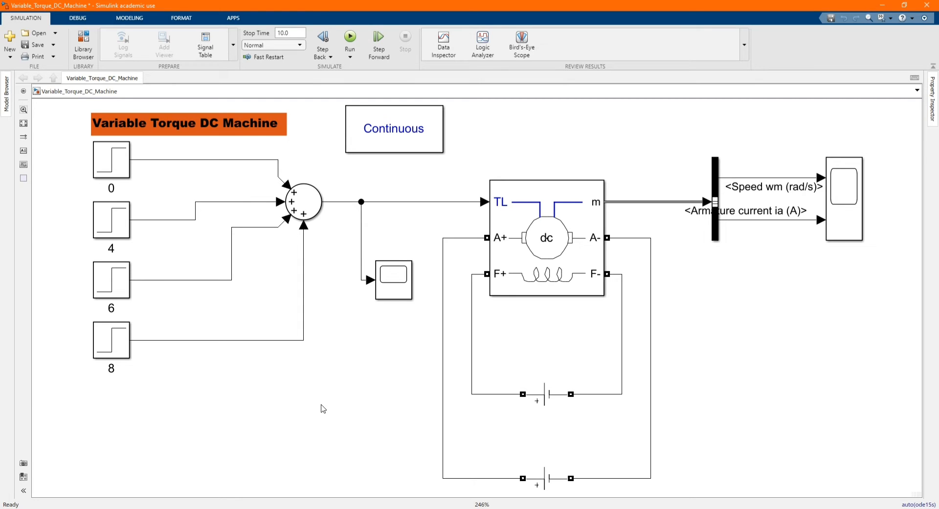
mouse_move(267, 458)
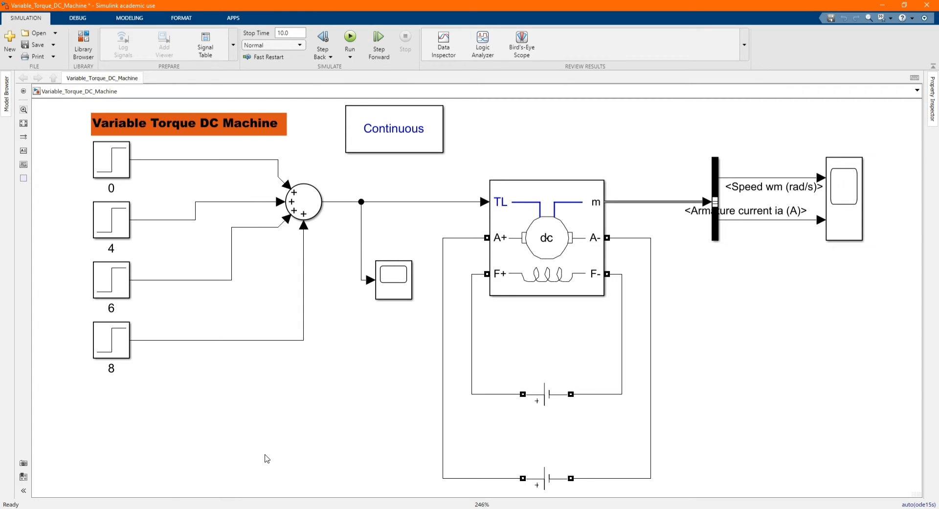
- Edit the DC Machine block's name label so 'DC Machine' shows beneath it
left_click(546, 237)
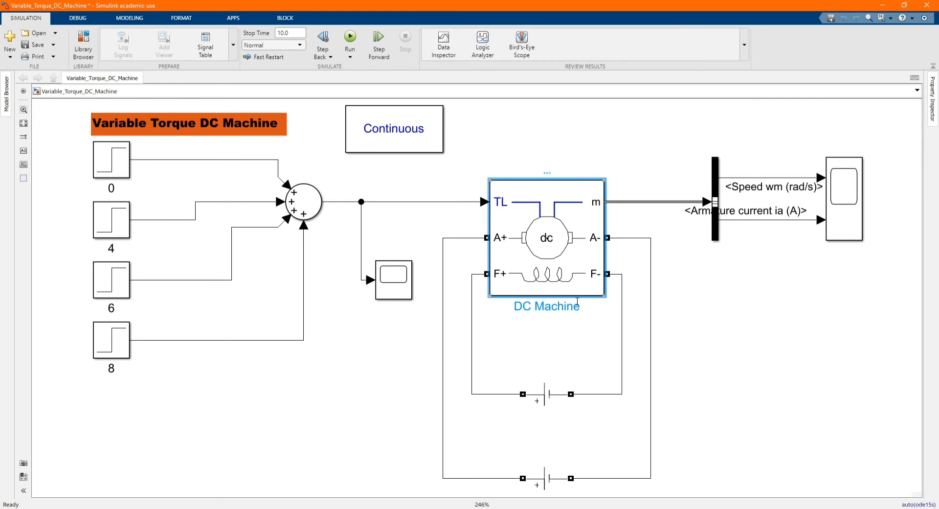
double_click(546, 305)
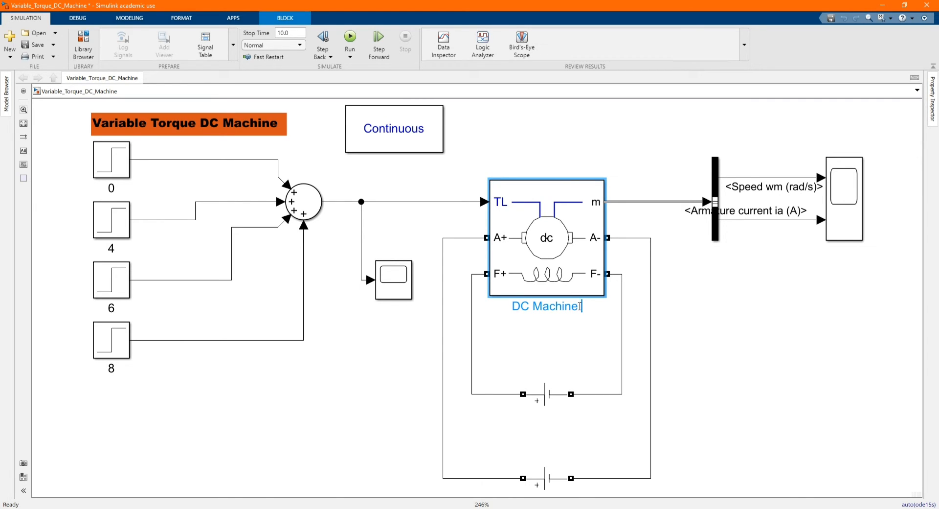
left_click(699, 328)
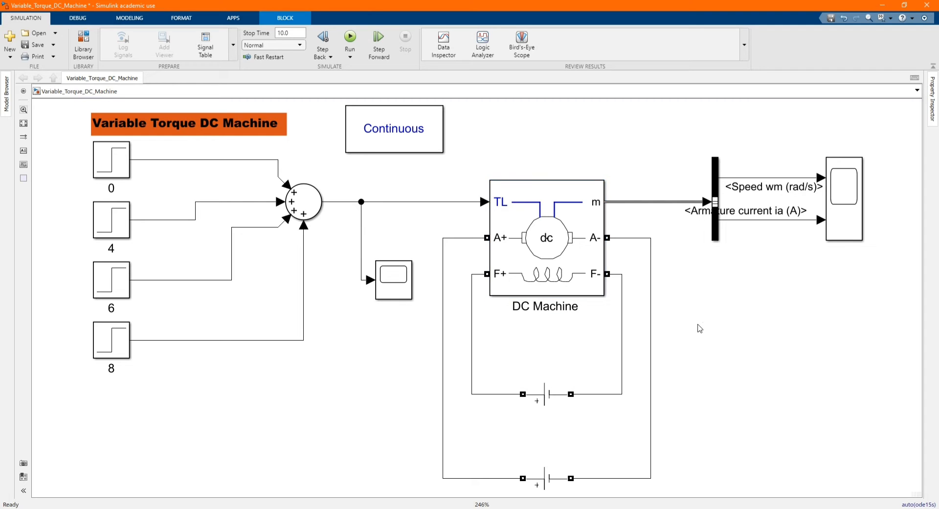
double_click(545, 237)
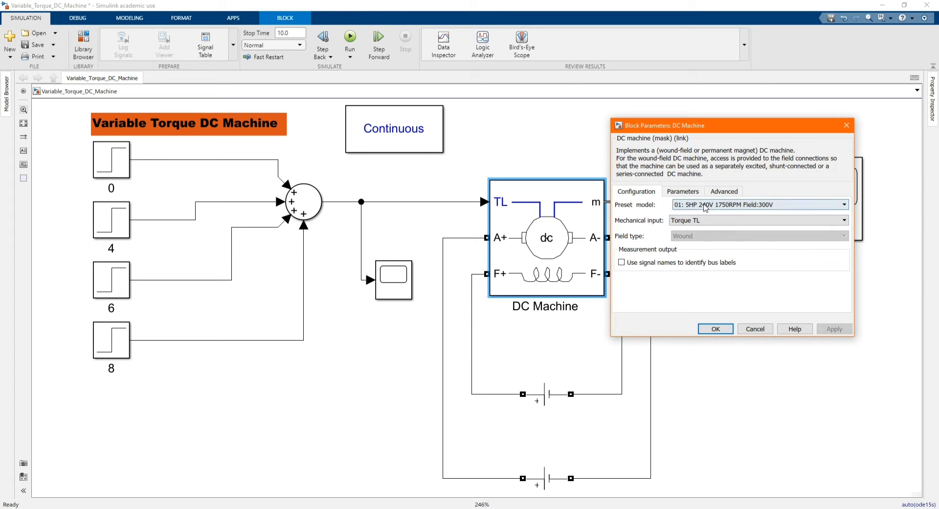
mouse_move(634, 258)
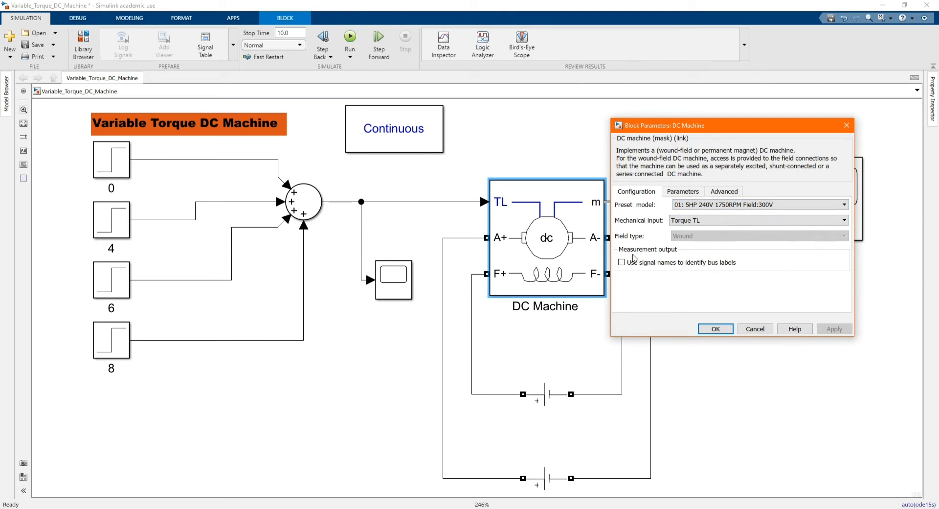
left_click(682, 191)
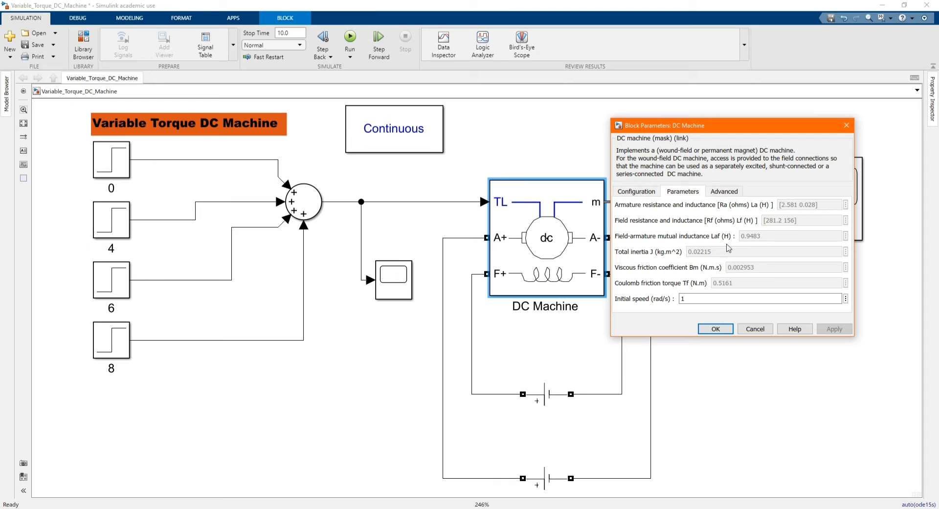
mouse_move(748, 265)
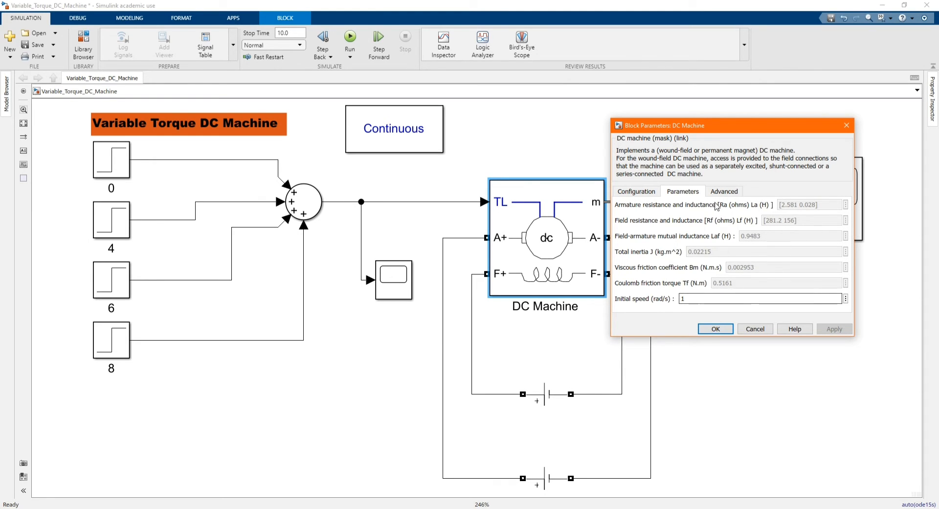
left_click(724, 191)
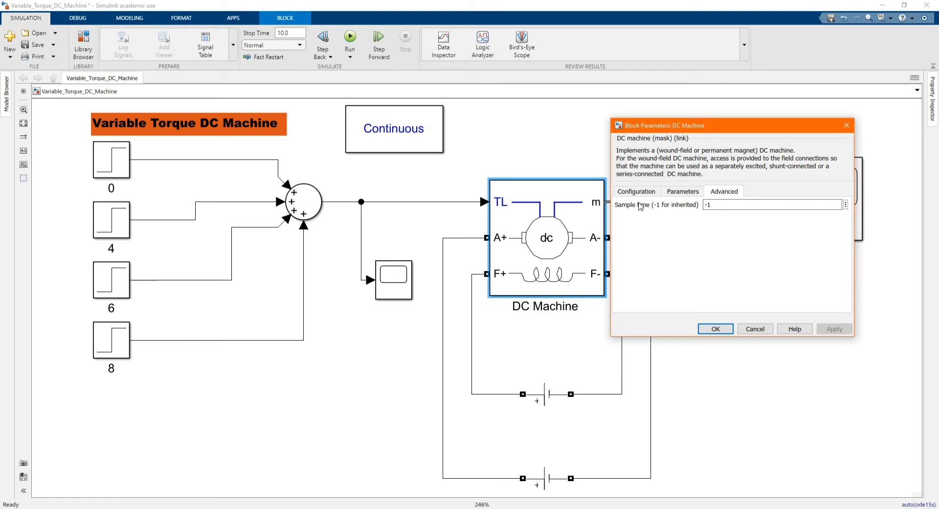
left_click(636, 191)
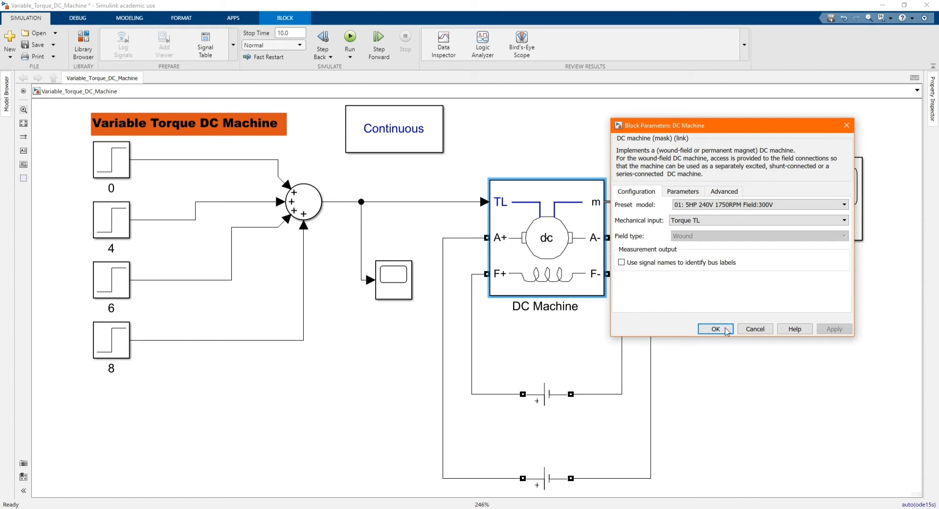
left_click(715, 329)
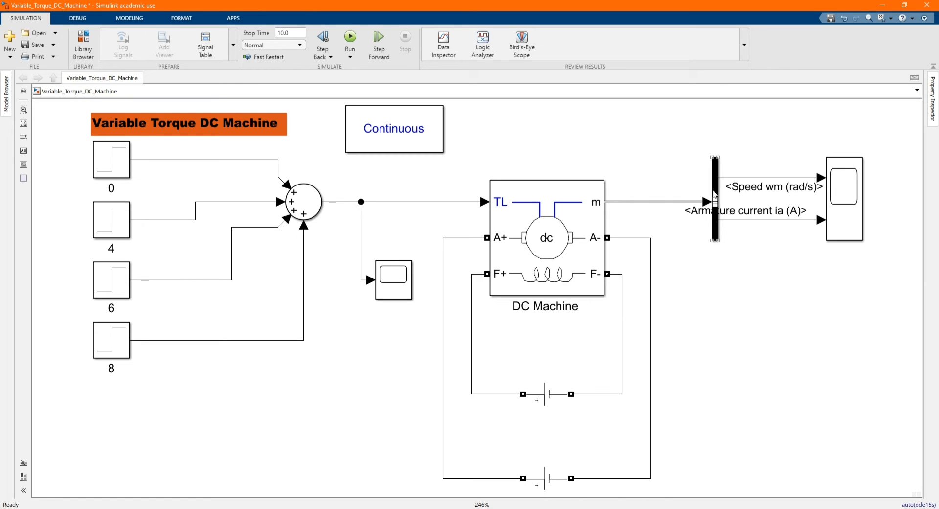
double_click(715, 201)
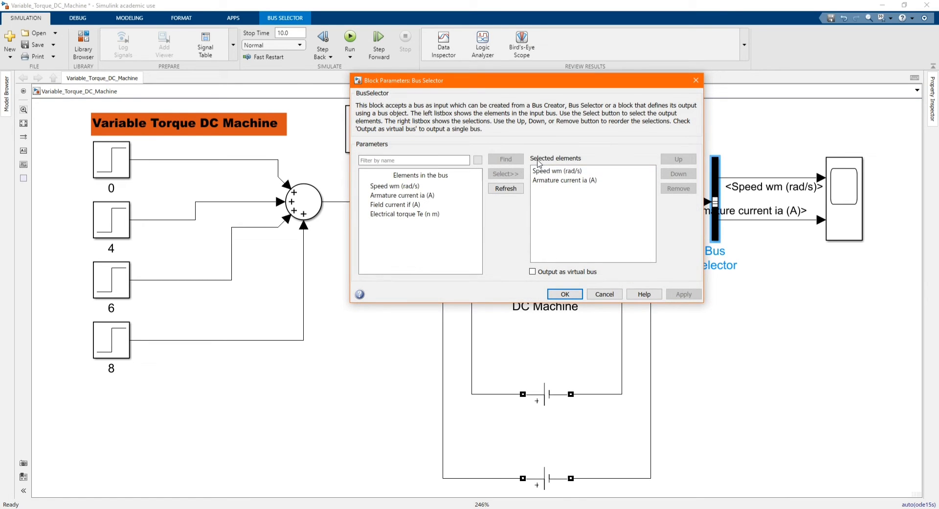
mouse_move(580, 289)
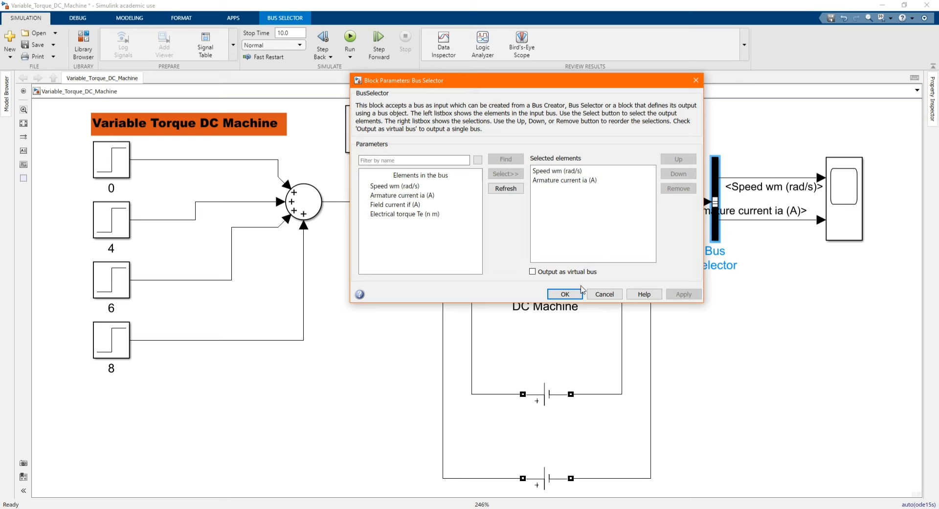
left_click(564, 294)
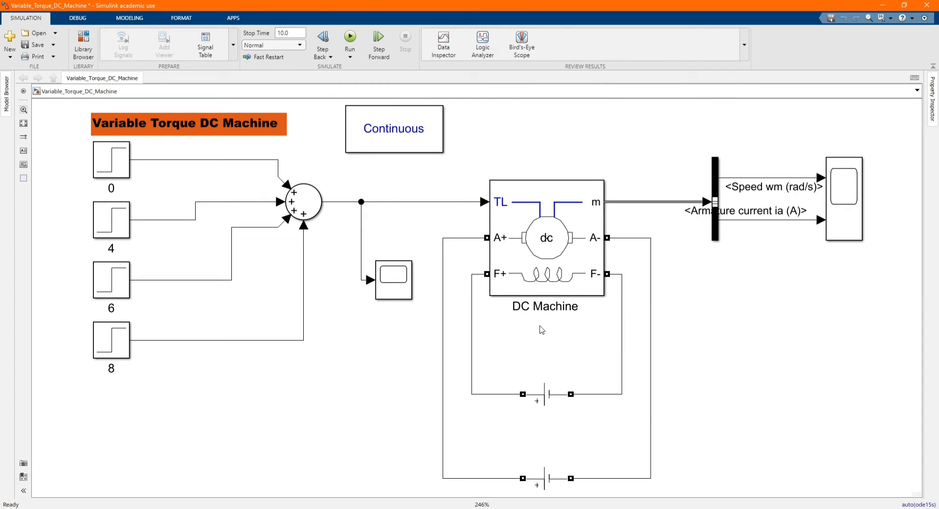
double_click(546, 394)
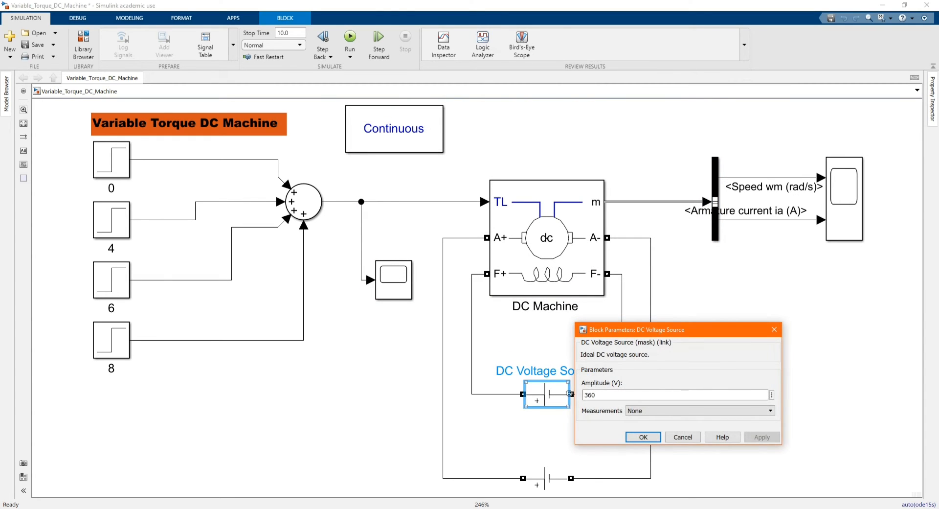
left_click(643, 436)
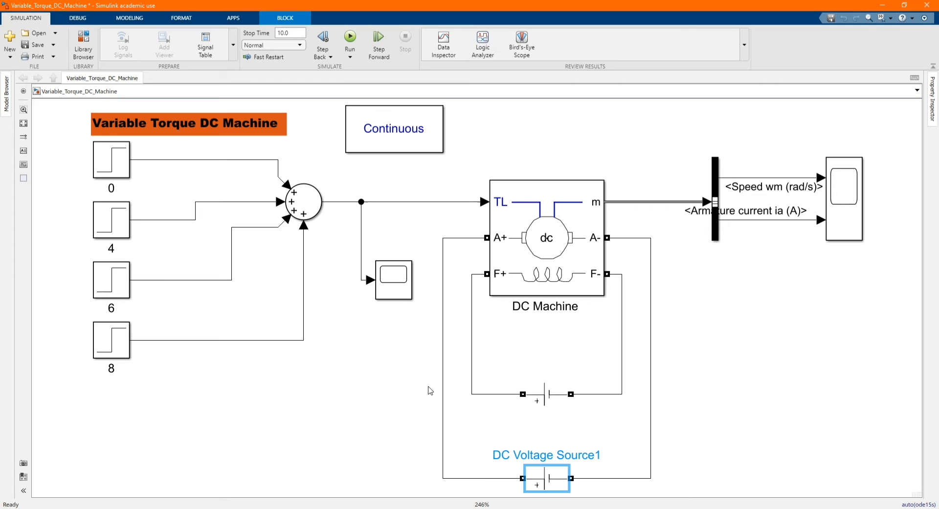
left_click(178, 155)
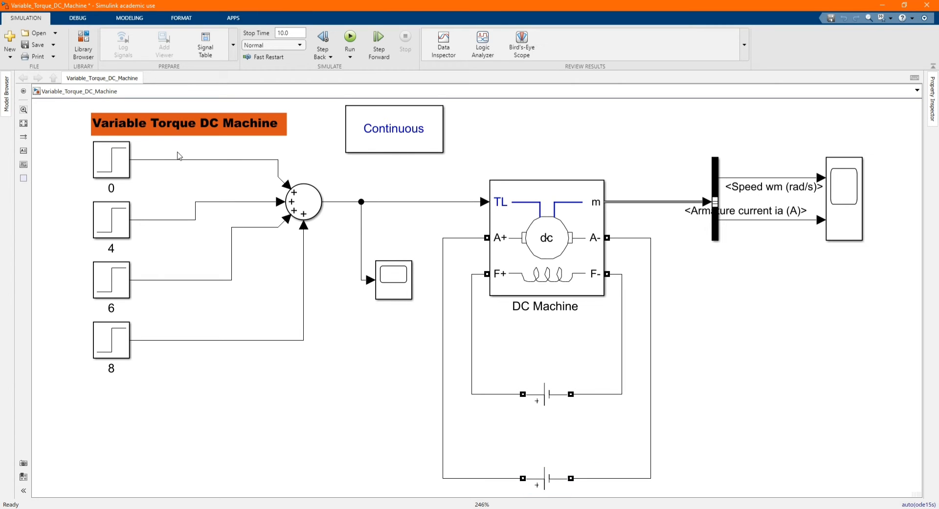
- Review the four load-torque step blocks (0, 4, 6, 8) including final values 5.09 and 5.09*2
double_click(111, 159)
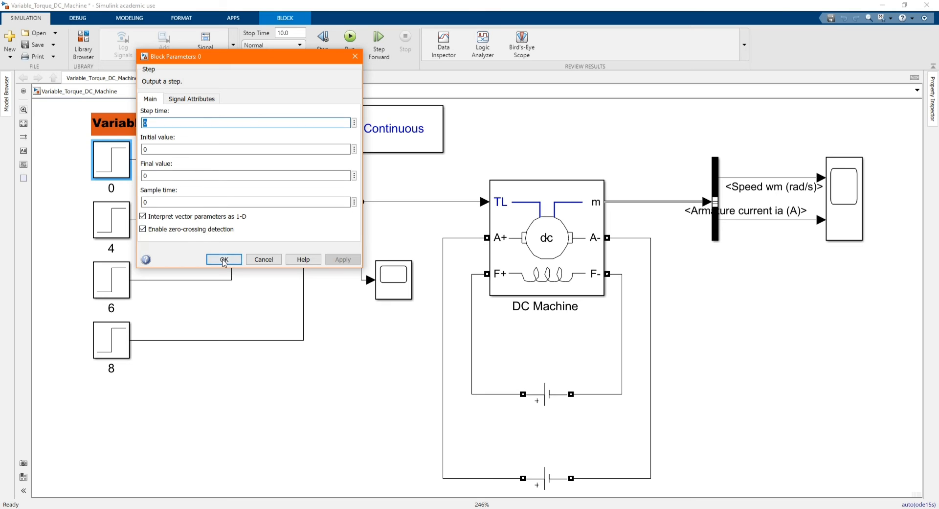
left_click(223, 259)
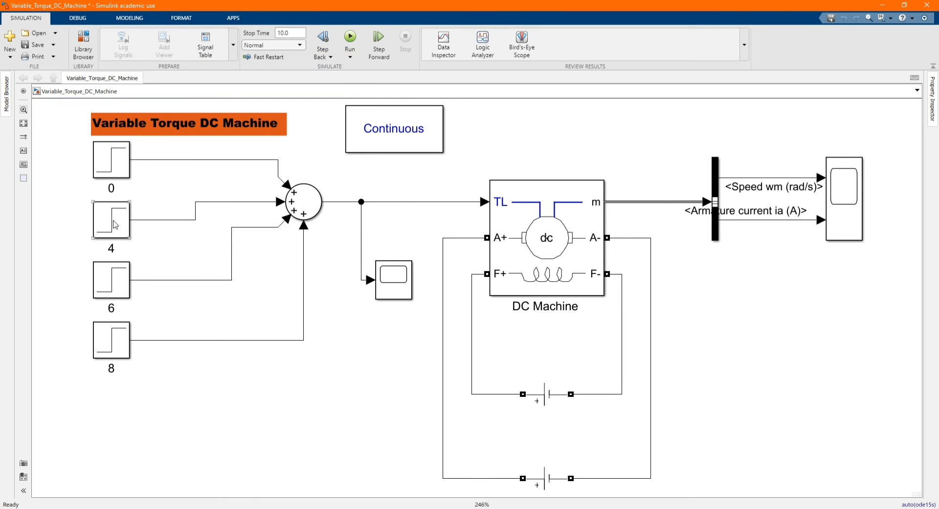
double_click(111, 219)
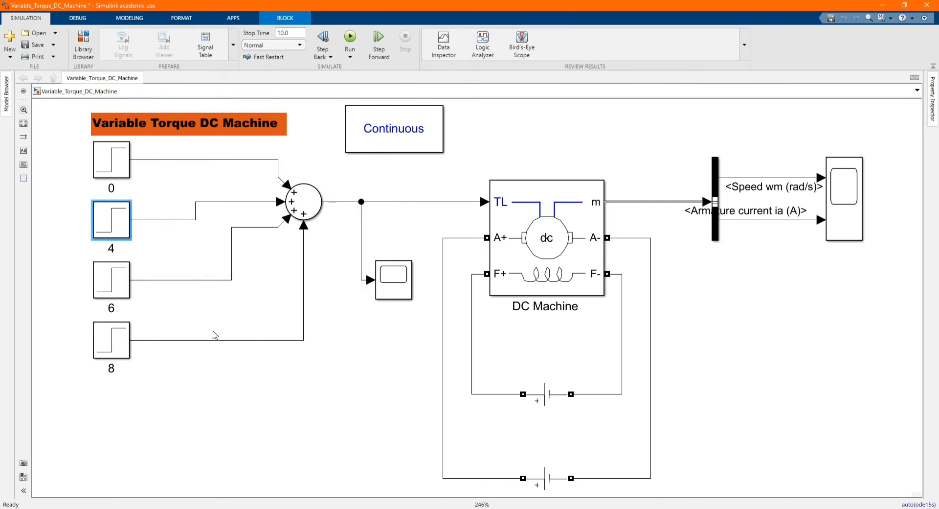
double_click(110, 280)
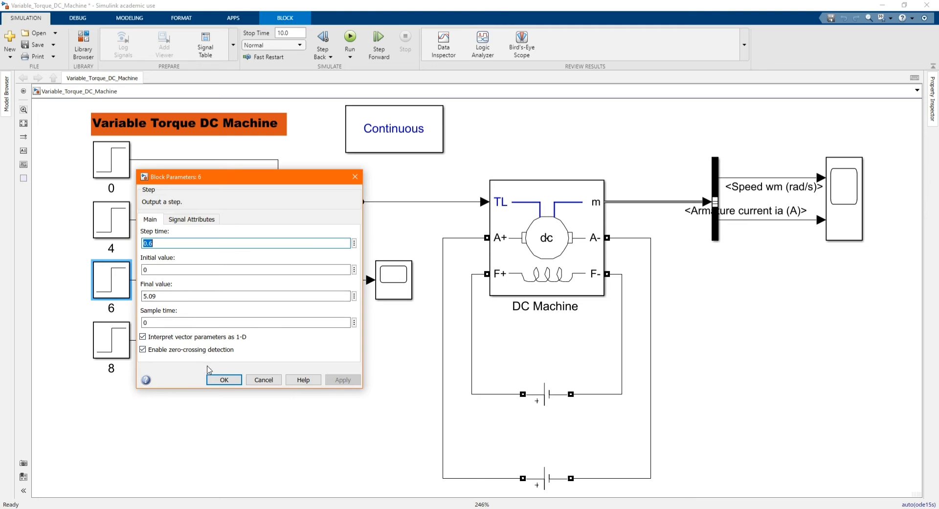
left_click(224, 380)
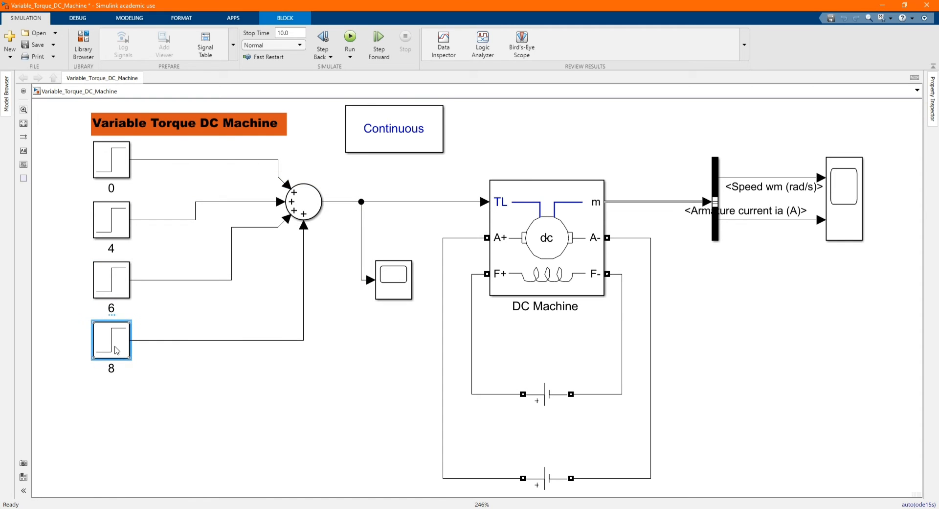
double_click(110, 340)
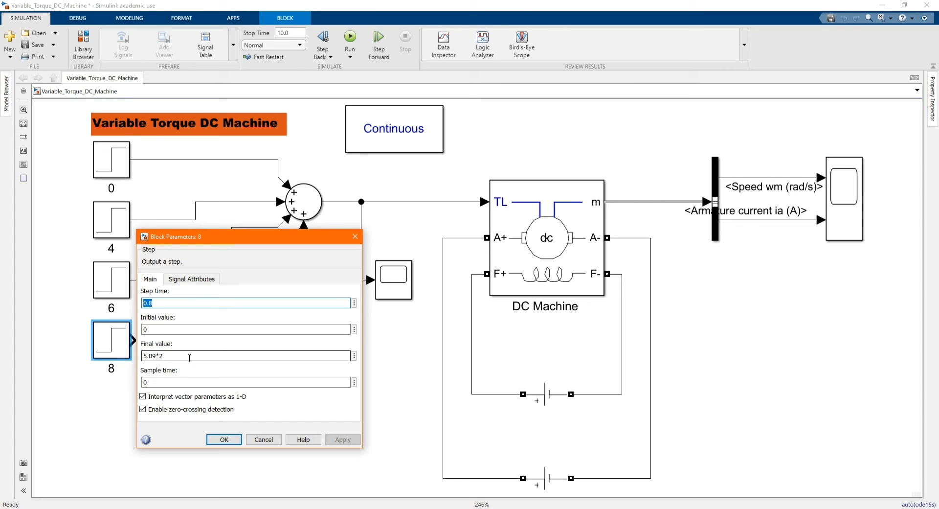
left_click(224, 440)
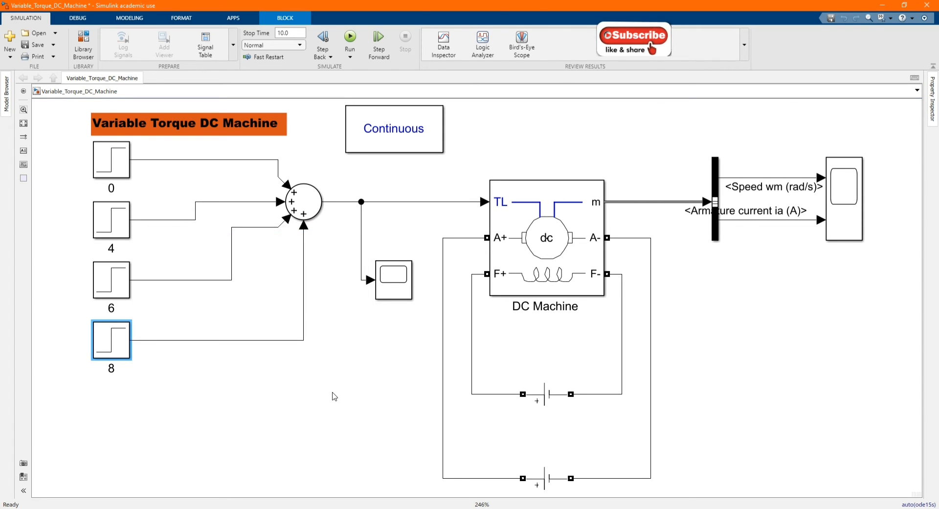
- Confirm the Sum block adds four inputs with signs |++++ and round icon shape
double_click(302, 203)
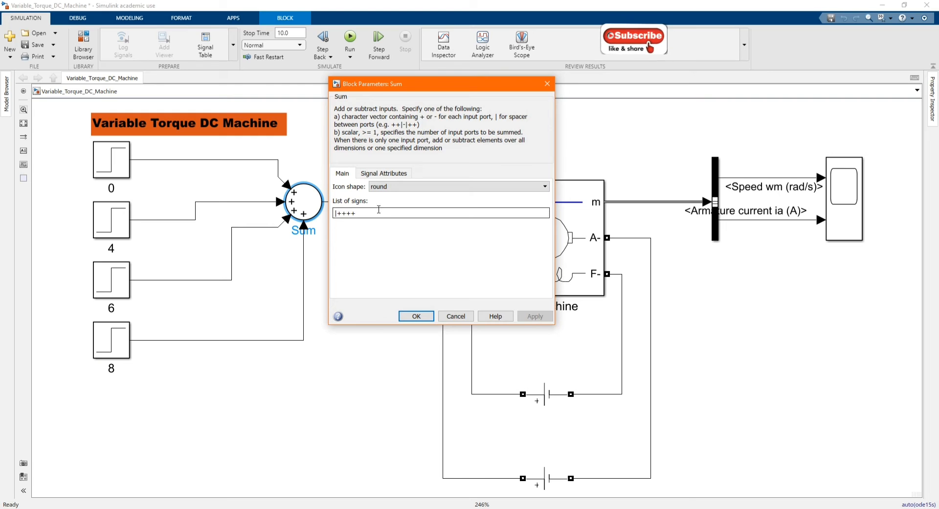
left_click(416, 316)
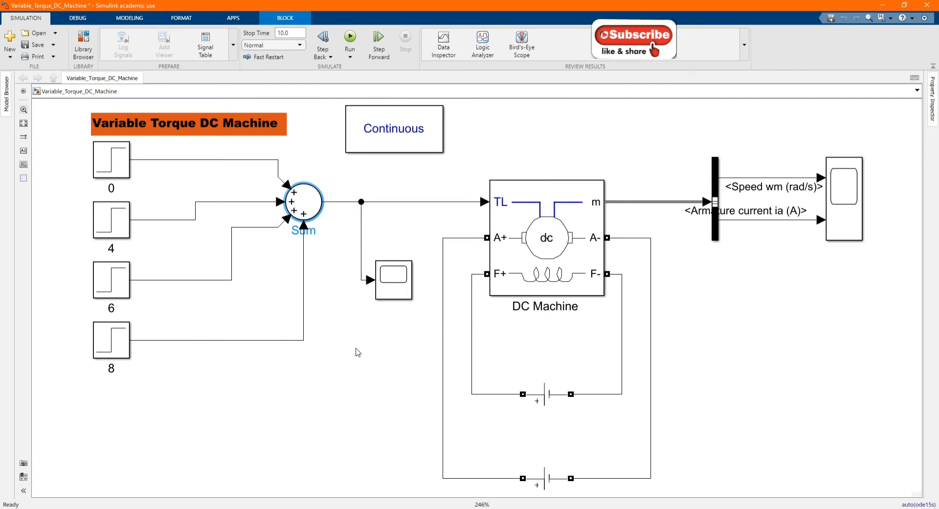
left_click(357, 371)
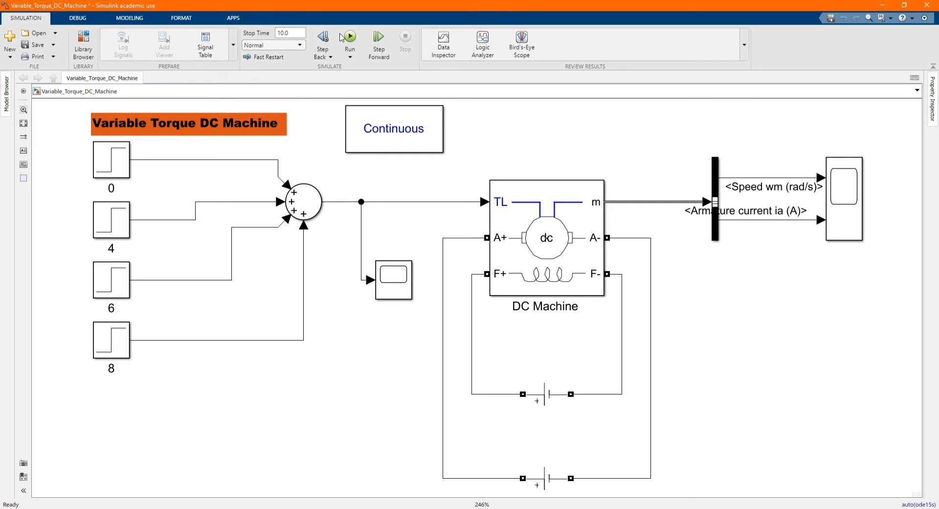
- Run the simulation and view the torque scope stepping up to about 20
left_click(350, 40)
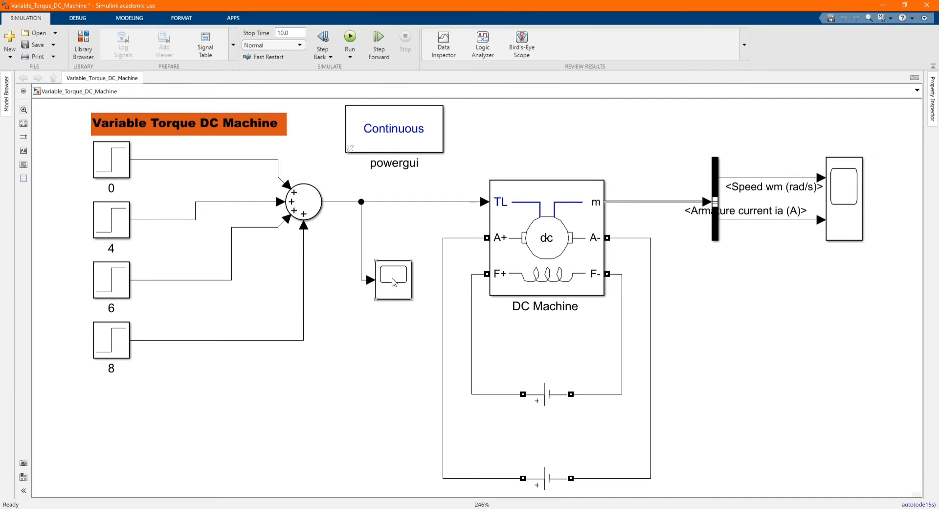
left_click(393, 282)
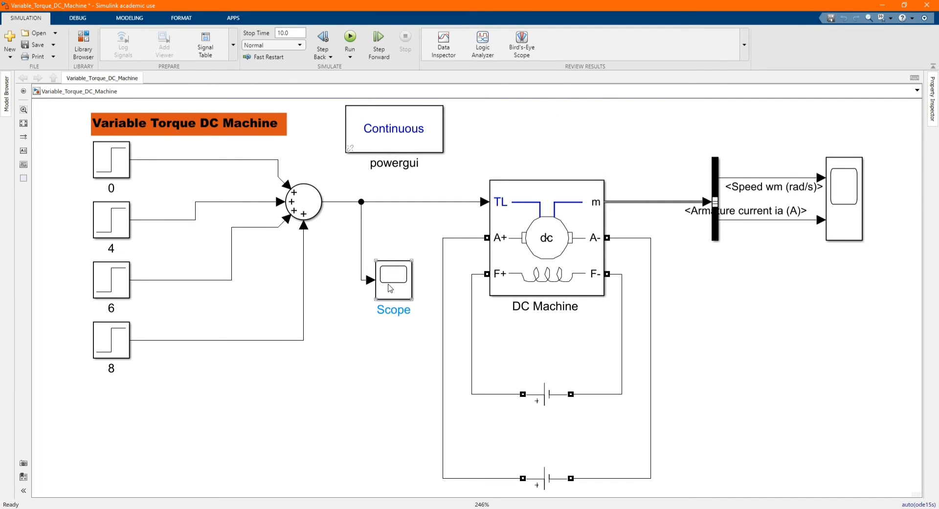
double_click(394, 280)
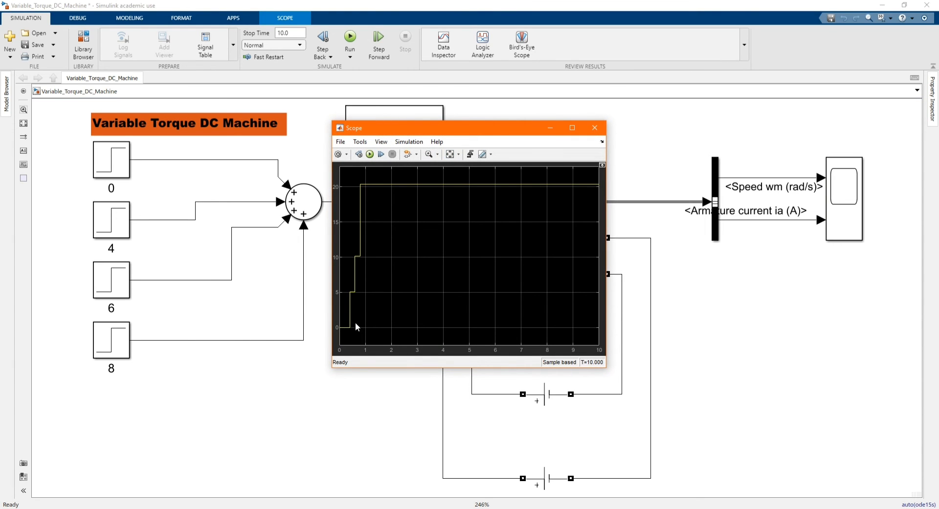
mouse_move(358, 255)
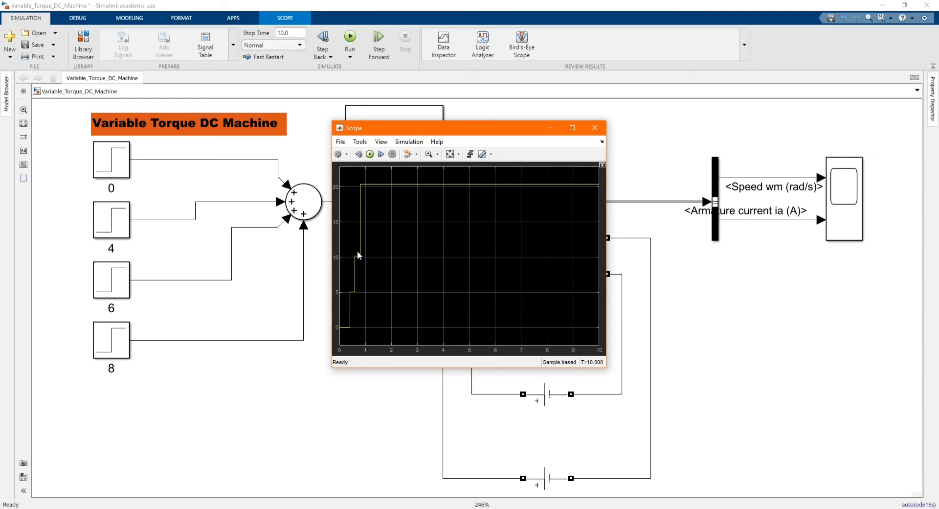
mouse_move(418, 185)
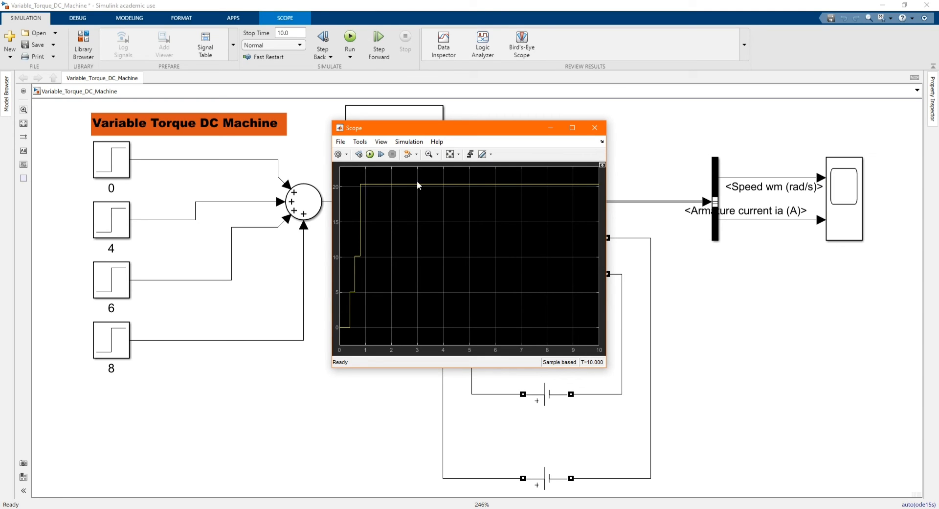
mouse_move(574, 118)
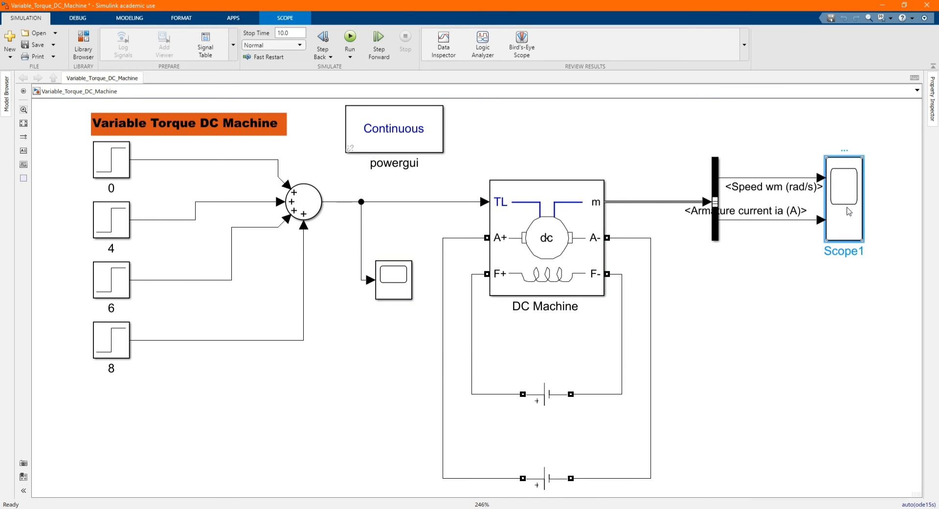
- View the Scope1 plot with speed peaking near 245 rad/s and settling around 208
double_click(844, 199)
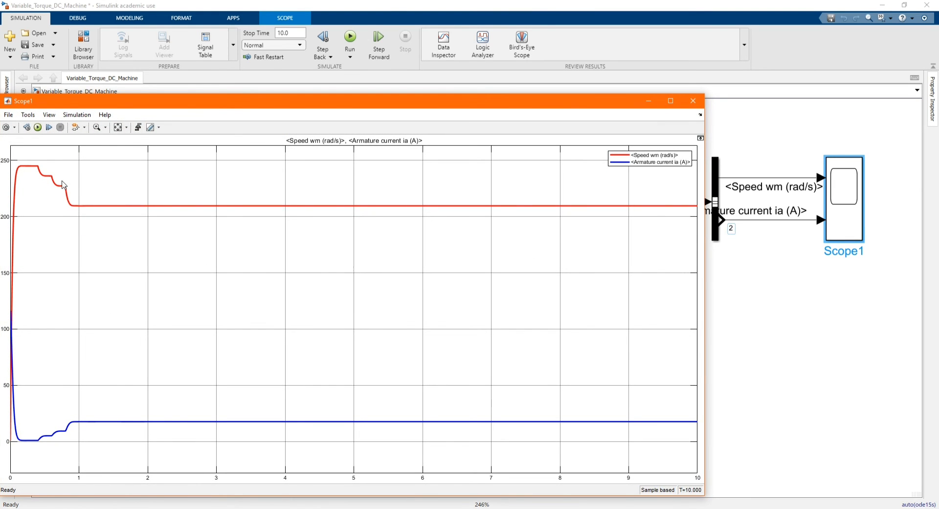
mouse_move(45, 180)
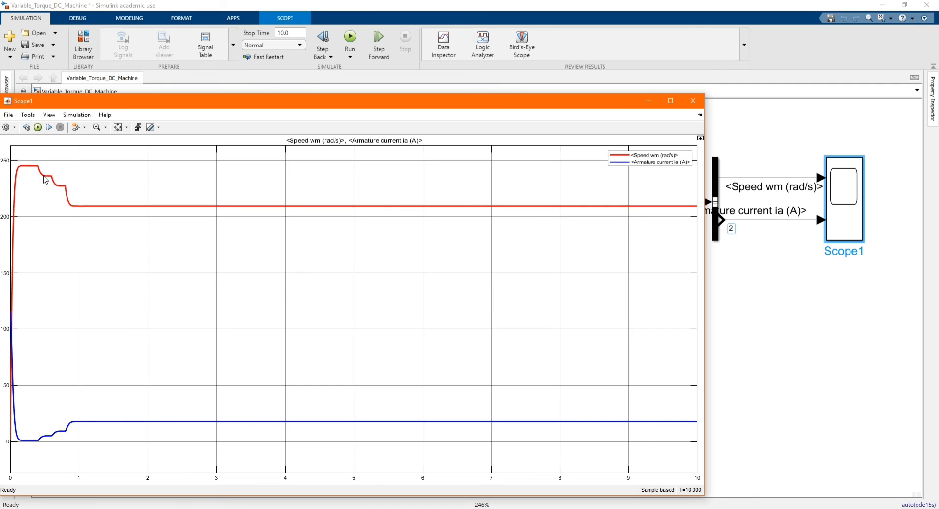
mouse_move(75, 210)
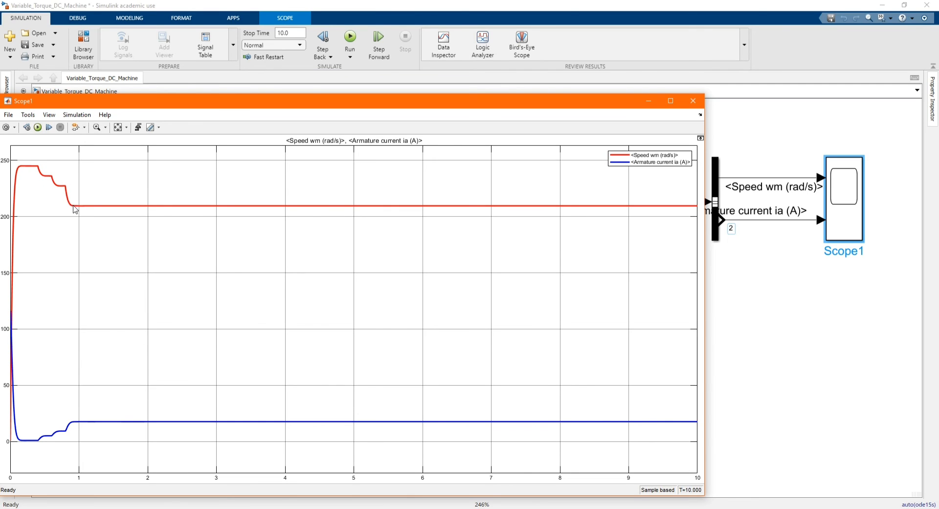
mouse_move(653, 214)
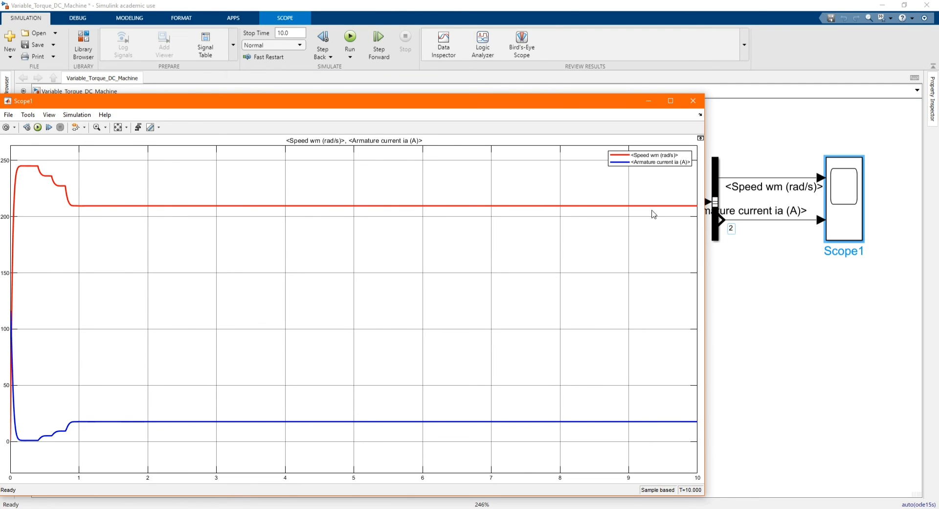
mouse_move(9, 386)
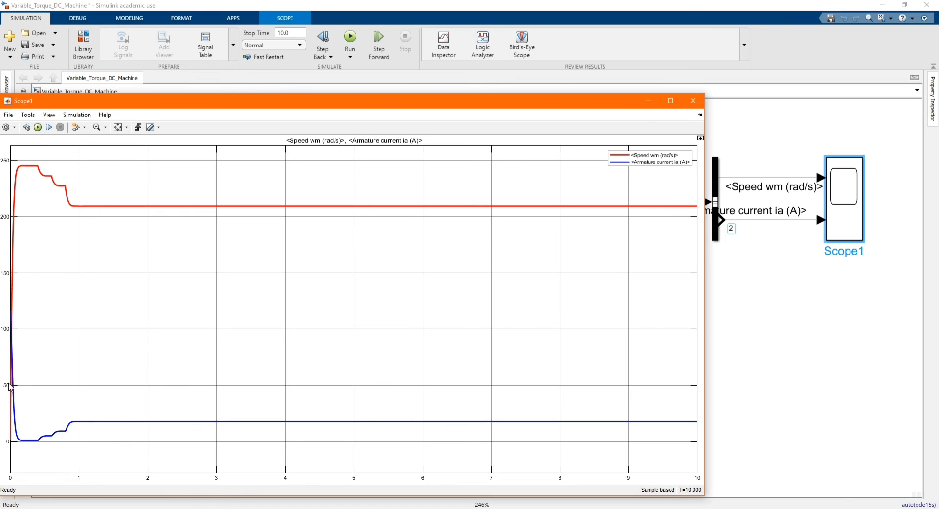
mouse_move(15, 414)
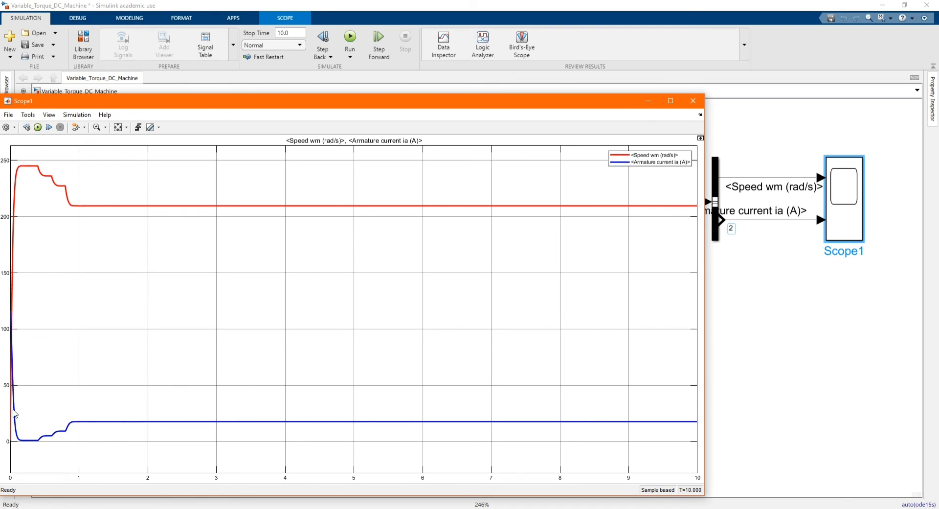
mouse_move(48, 437)
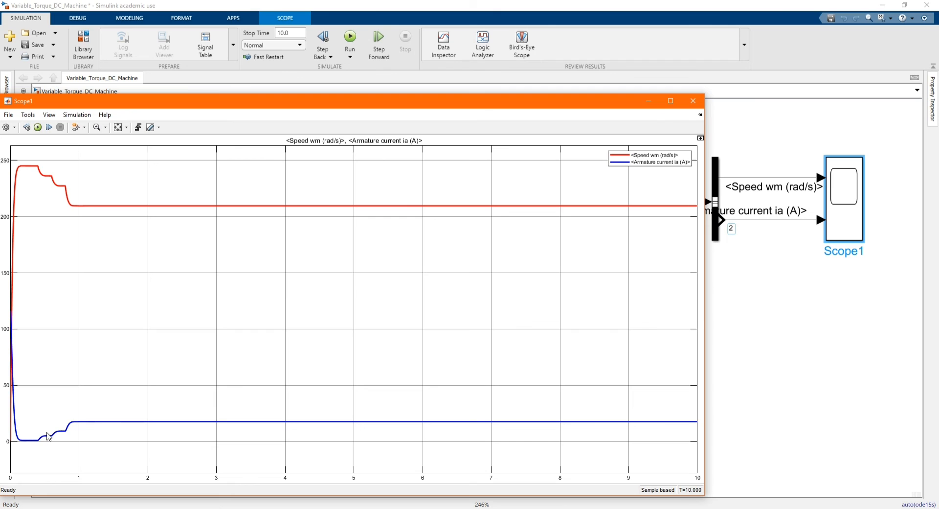
mouse_move(74, 425)
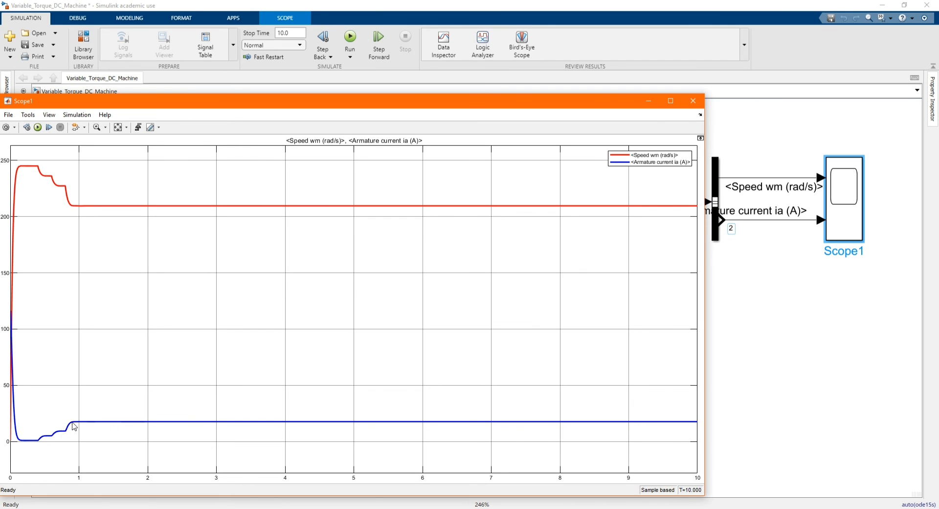
mouse_move(176, 109)
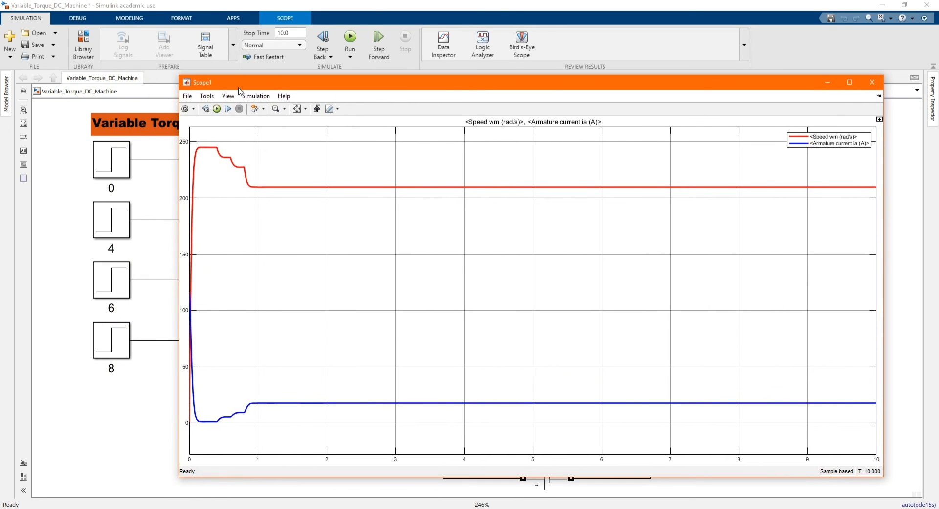
mouse_move(209, 144)
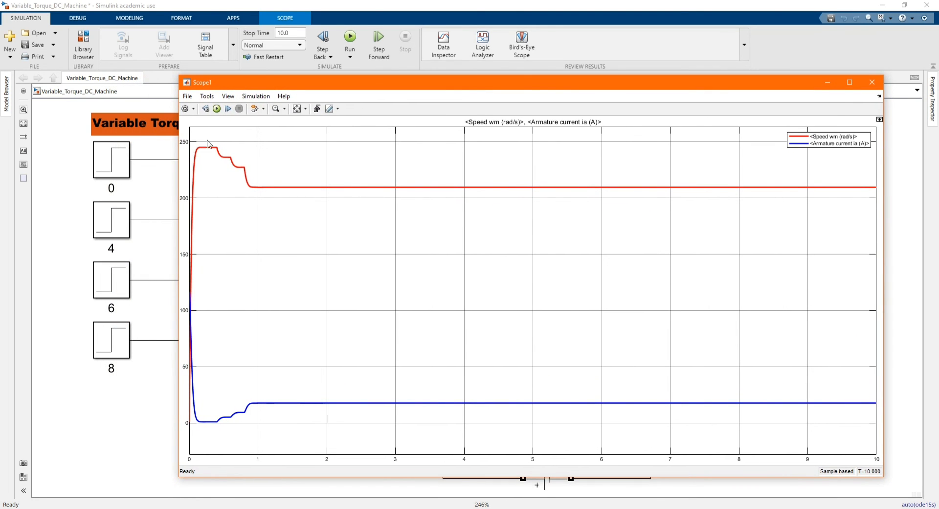
mouse_move(215, 151)
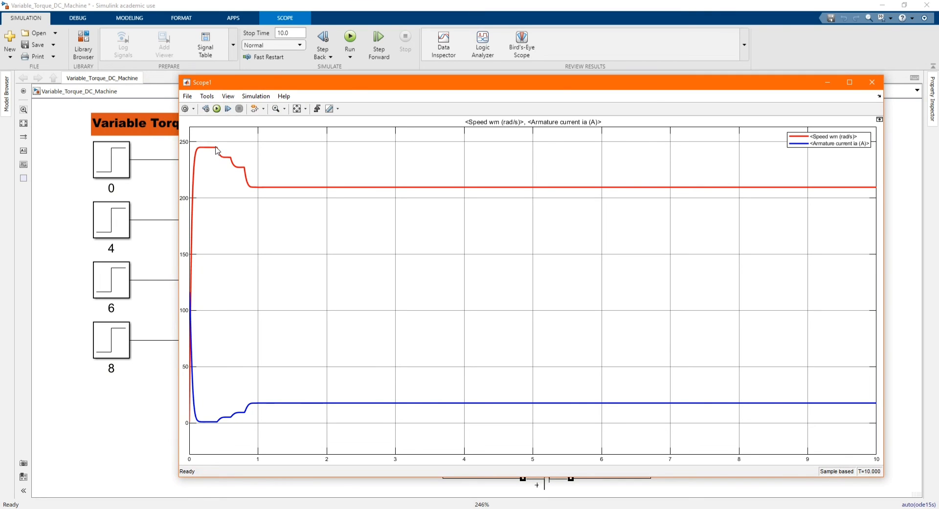
mouse_move(232, 161)
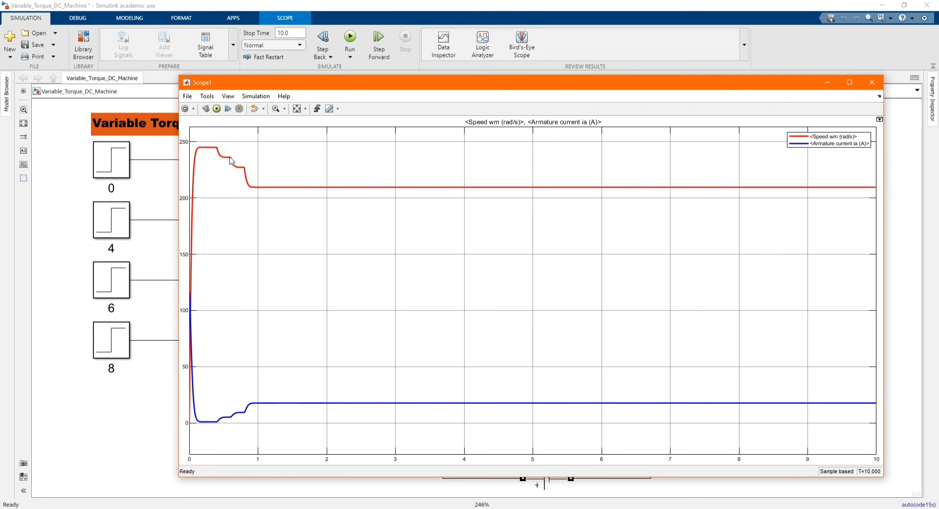
mouse_move(247, 181)
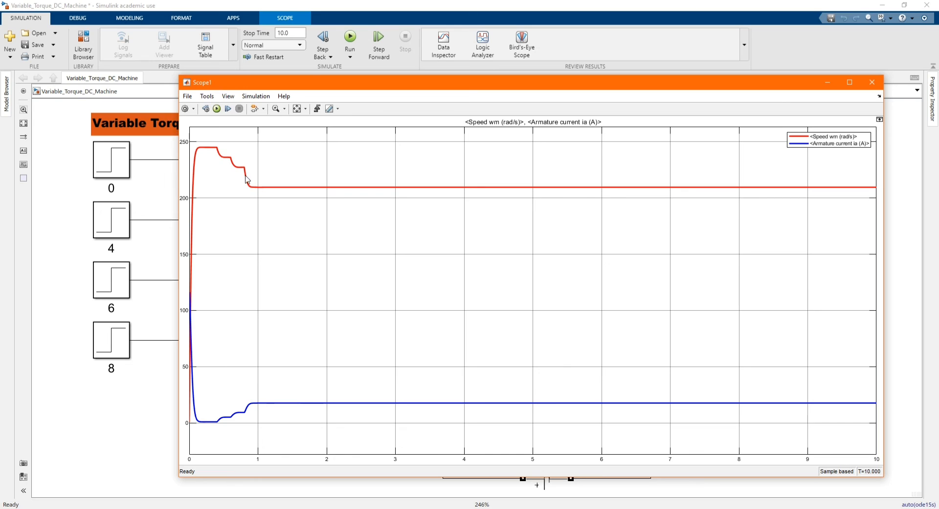
mouse_move(194, 332)
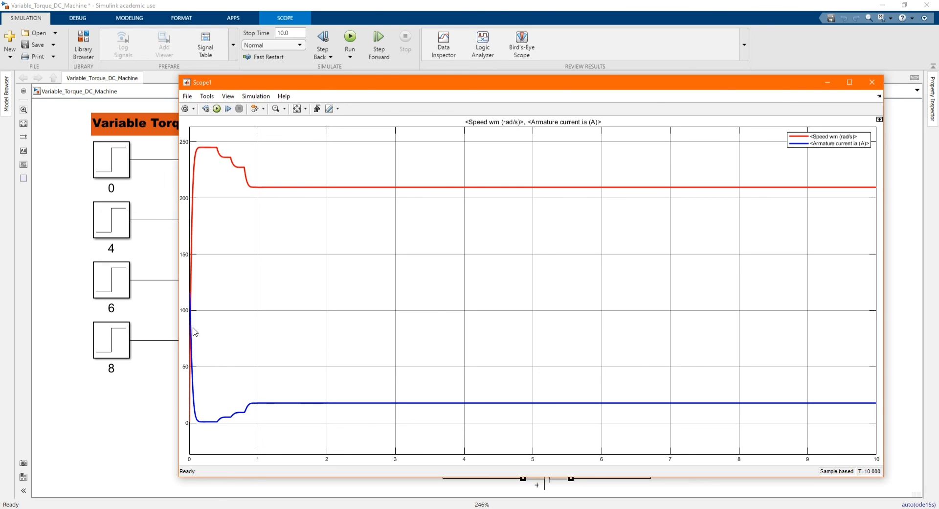
mouse_move(216, 425)
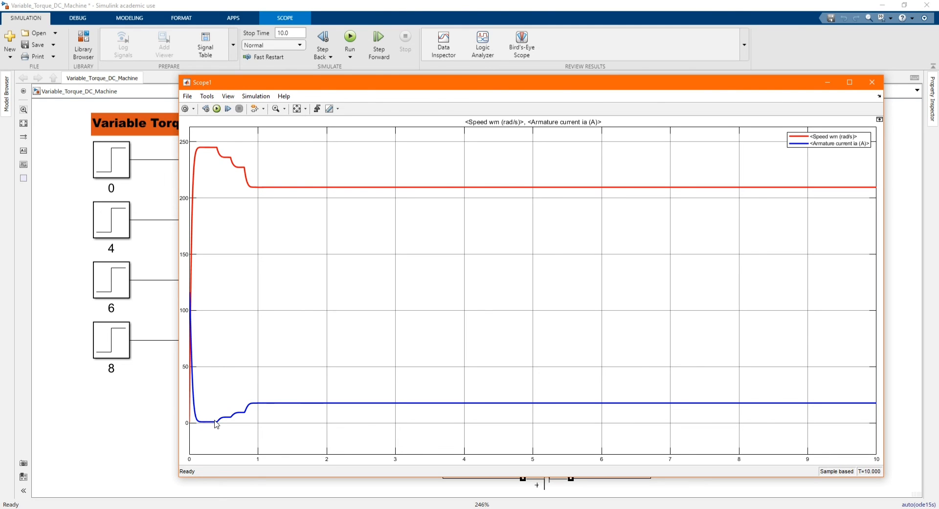
mouse_move(228, 418)
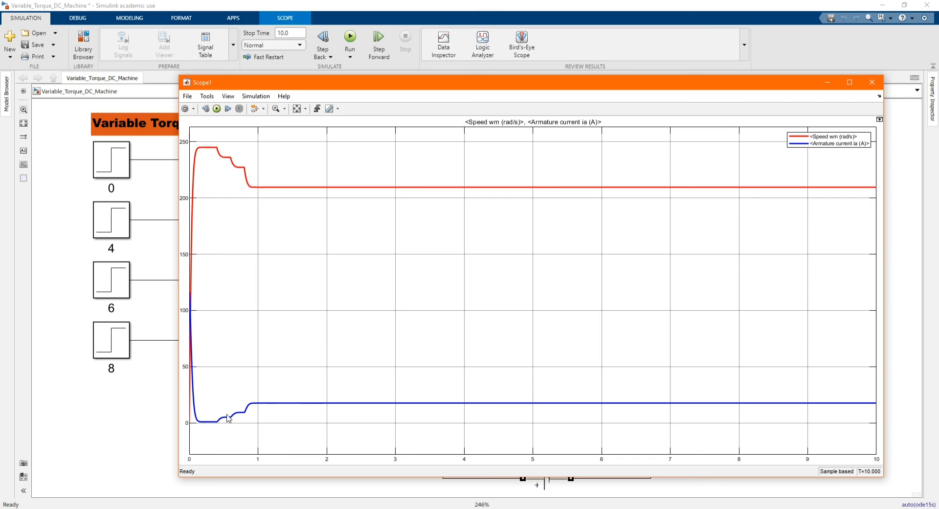